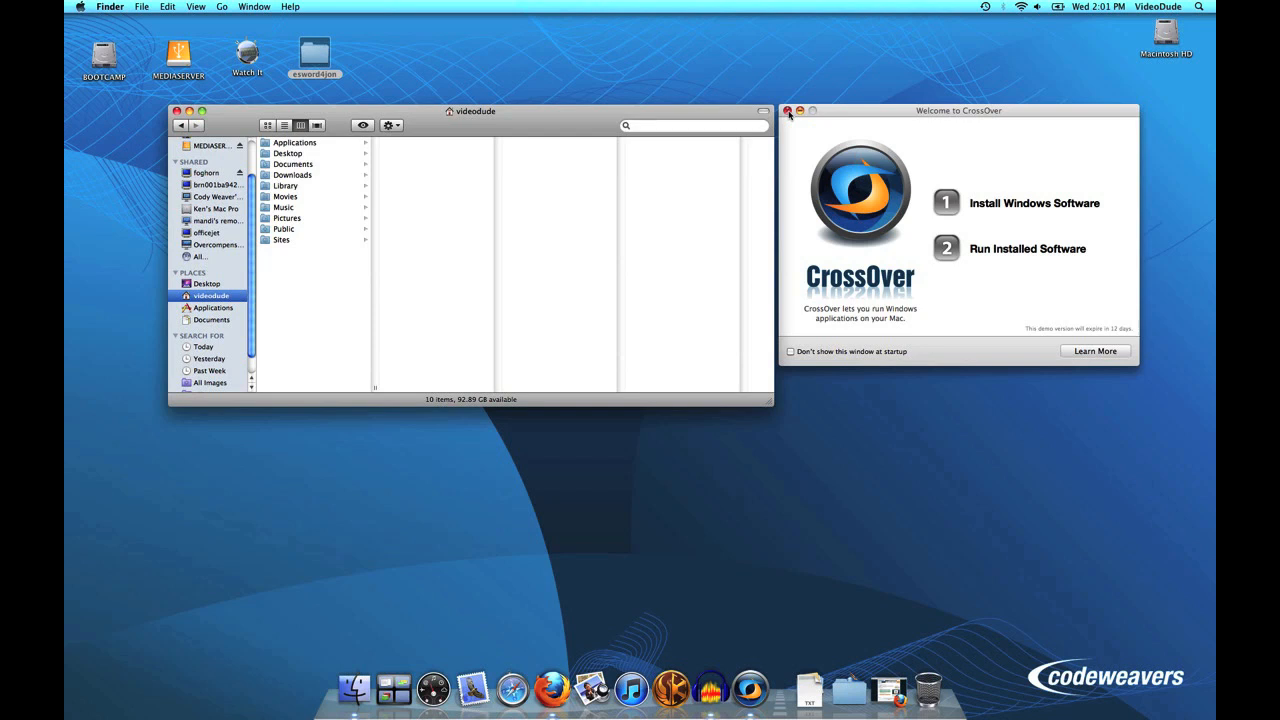
Close the Welcome to CrossOver window and quit CrossOver from its Dock icon.
left_click(788, 110)
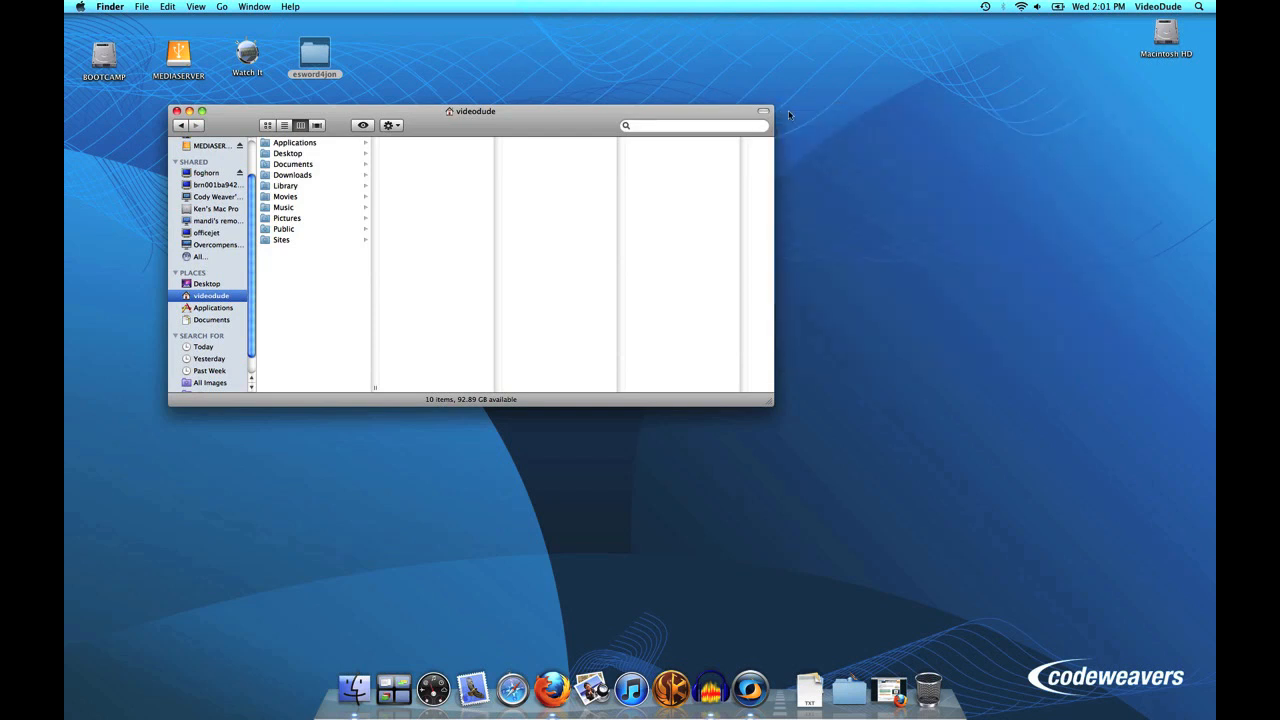
right_click(750, 696)
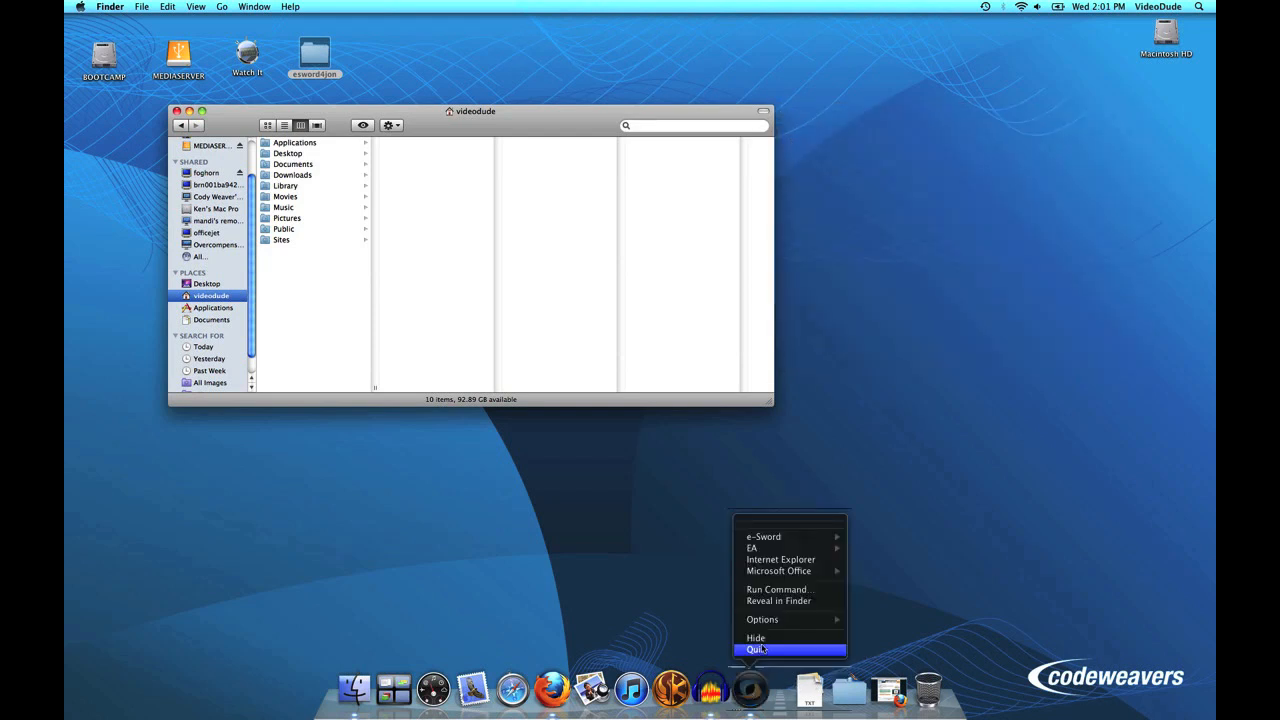
left_click(764, 644)
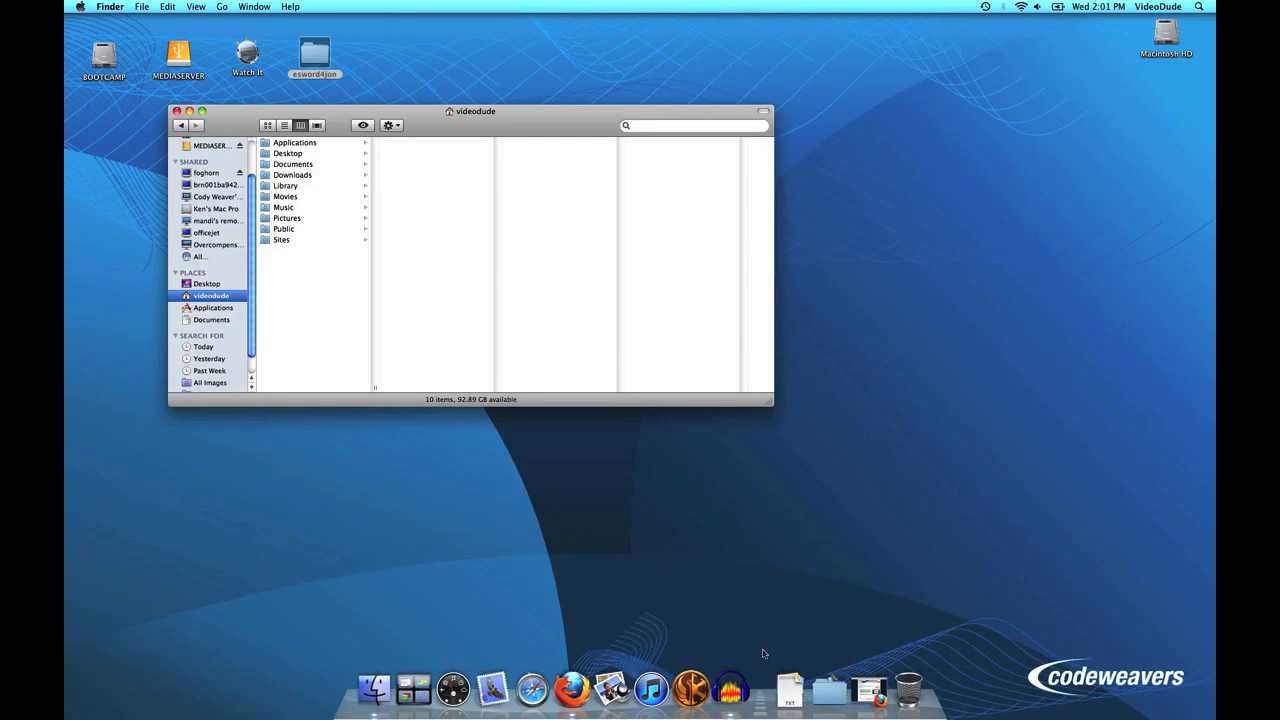
mouse_move(768, 616)
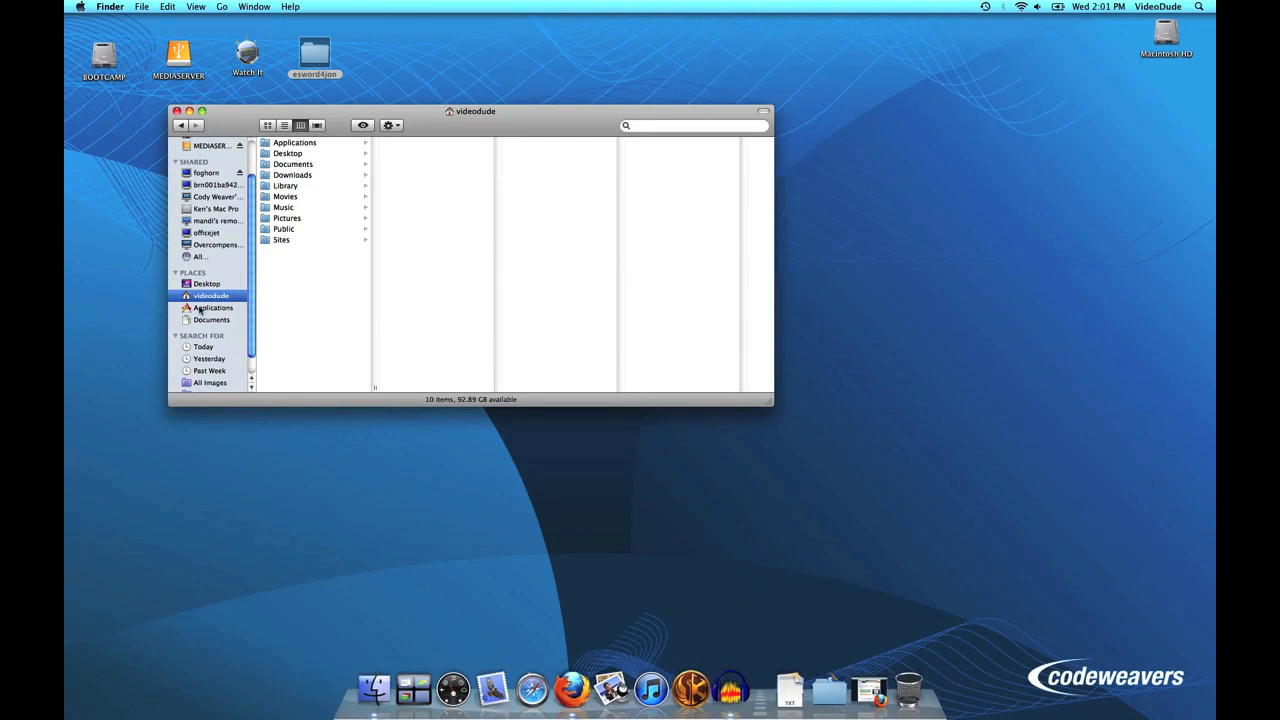
Trash CrossOver from the Applications folder, authorizing with the administrator password.
left_click(212, 308)
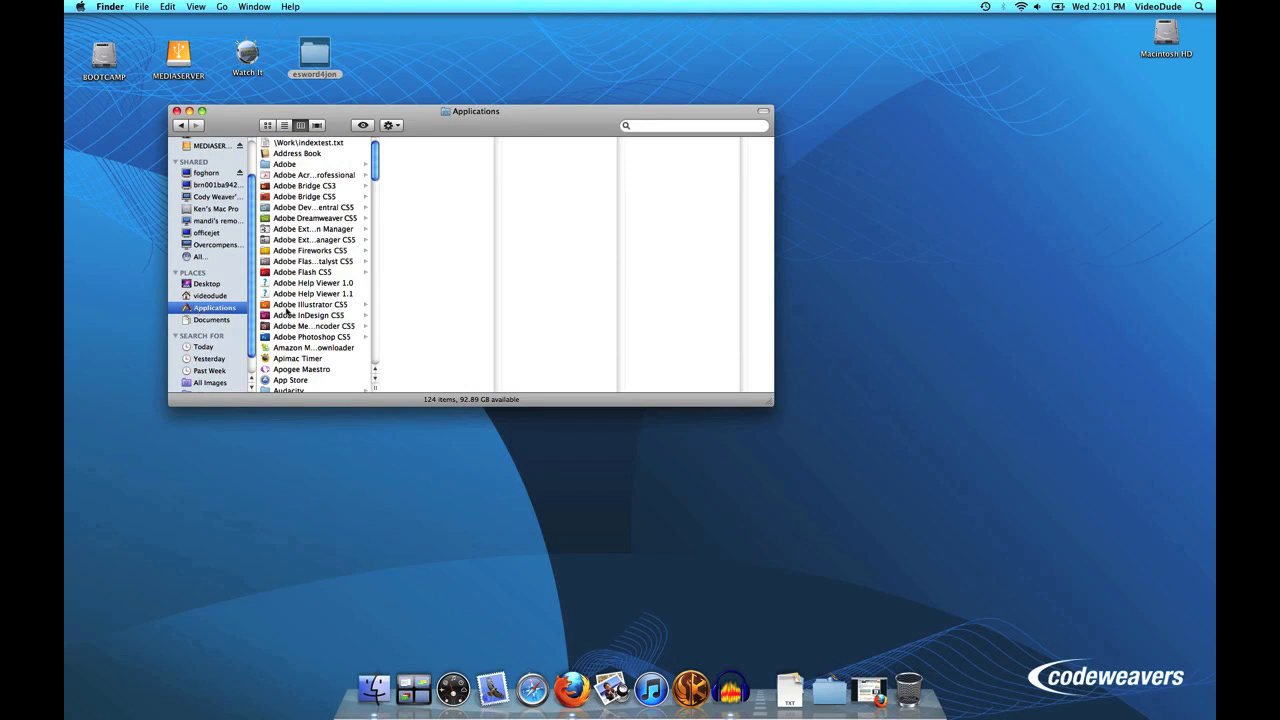
scroll("down", 3)
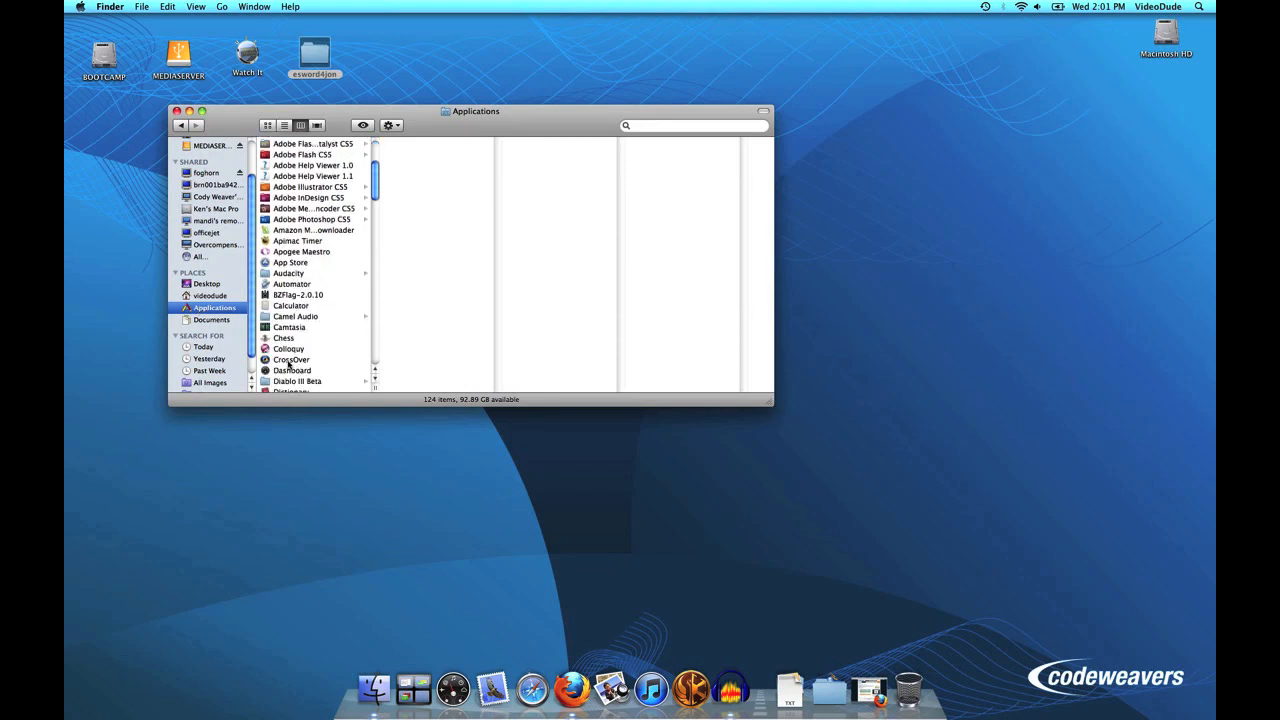
left_click(292, 360)
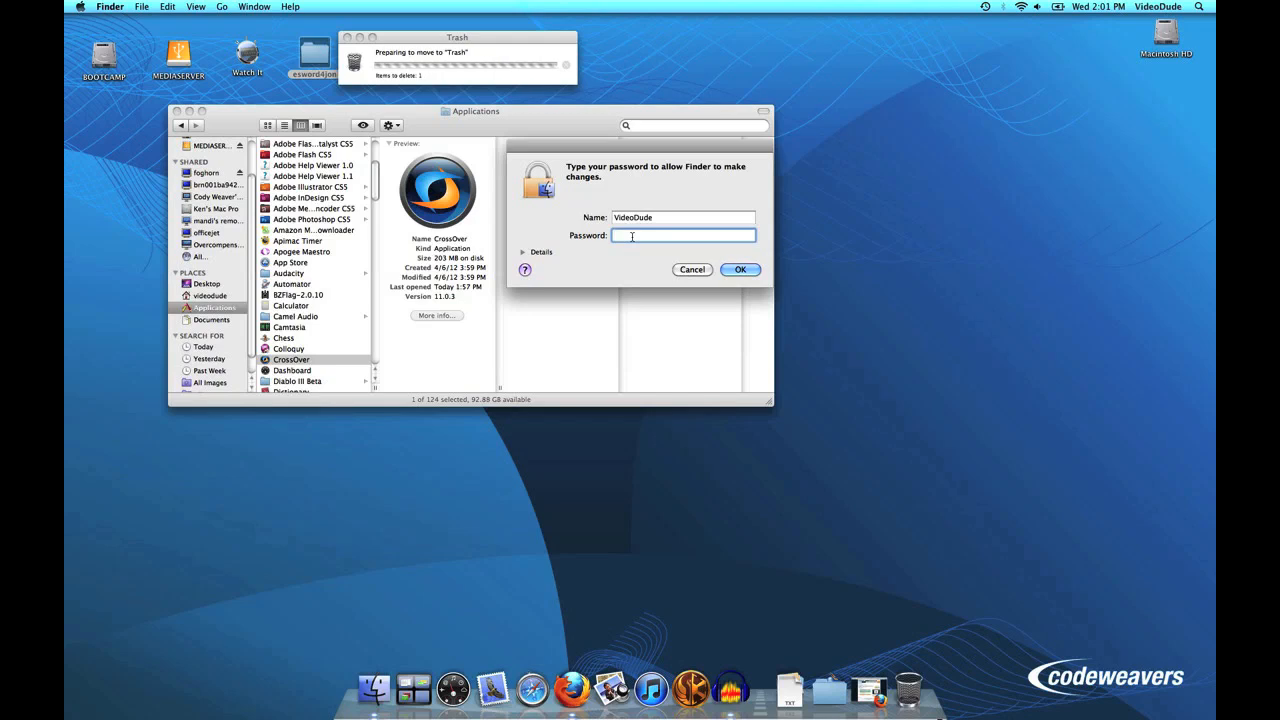
type("••")
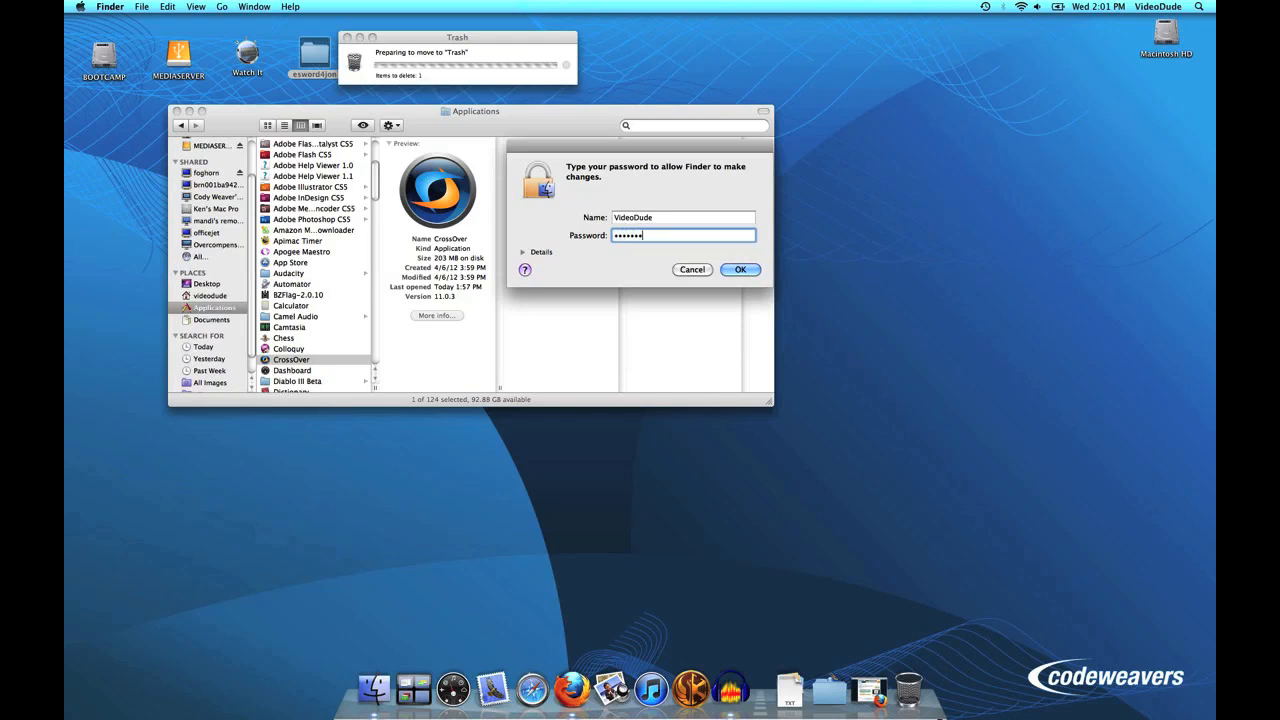
left_click(740, 268)
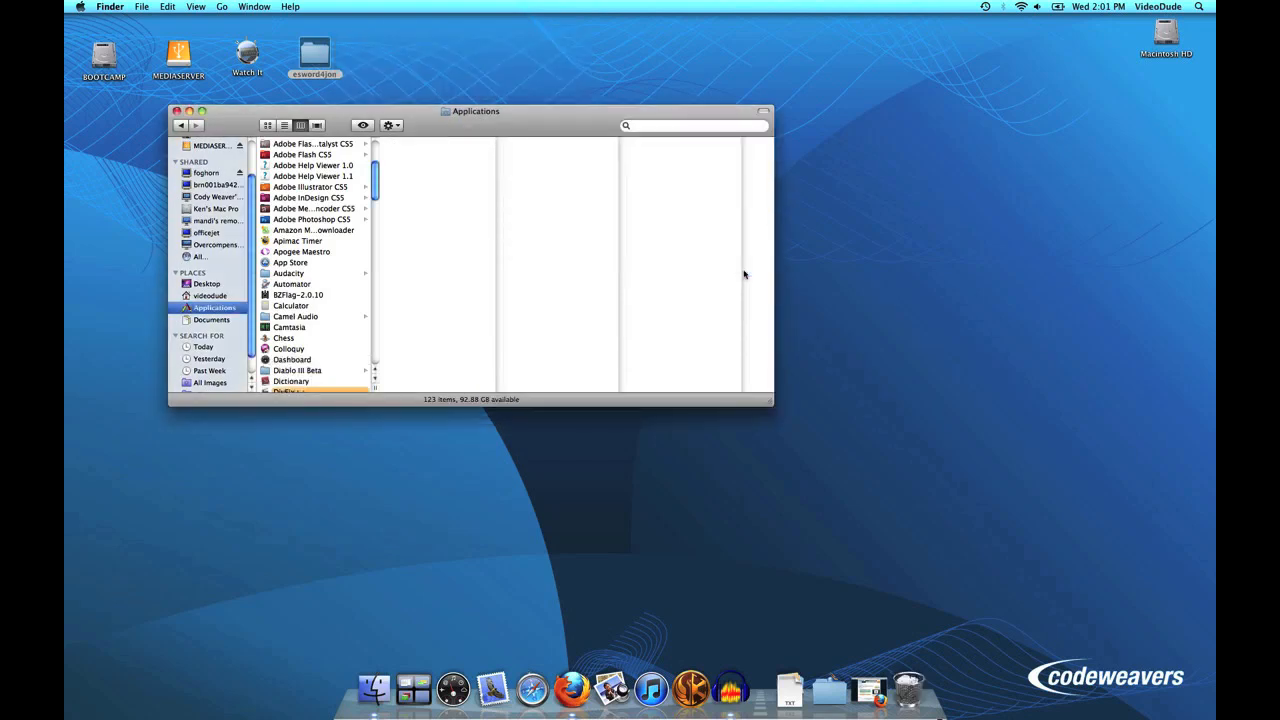
mouse_move(208, 296)
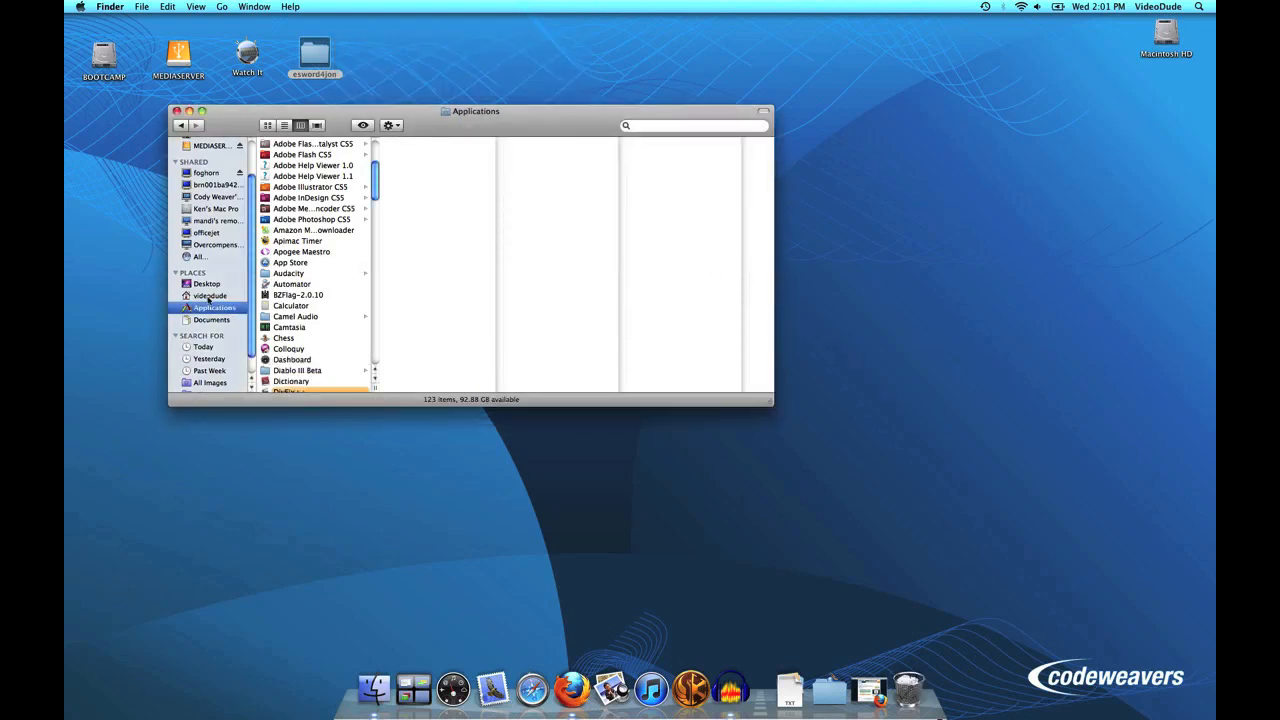
Trash the CrossOver folder in the user Library's Application Support.
left_click(210, 296)
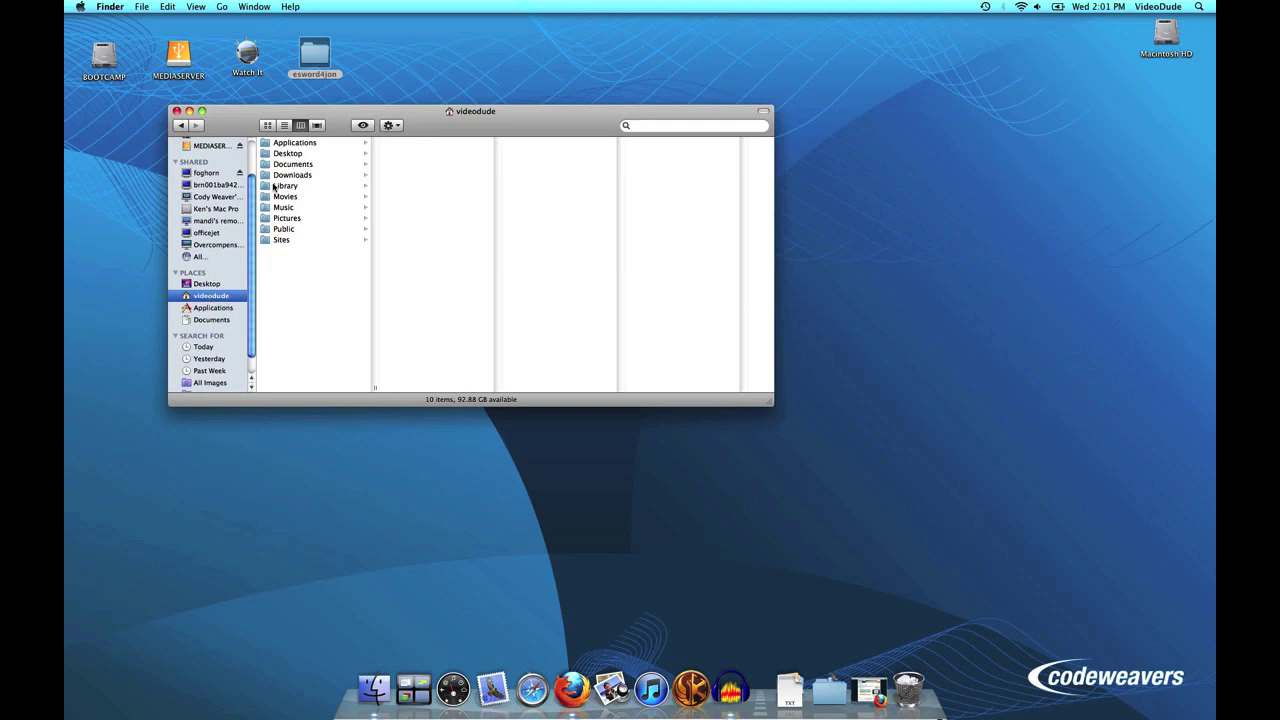
left_click(286, 184)
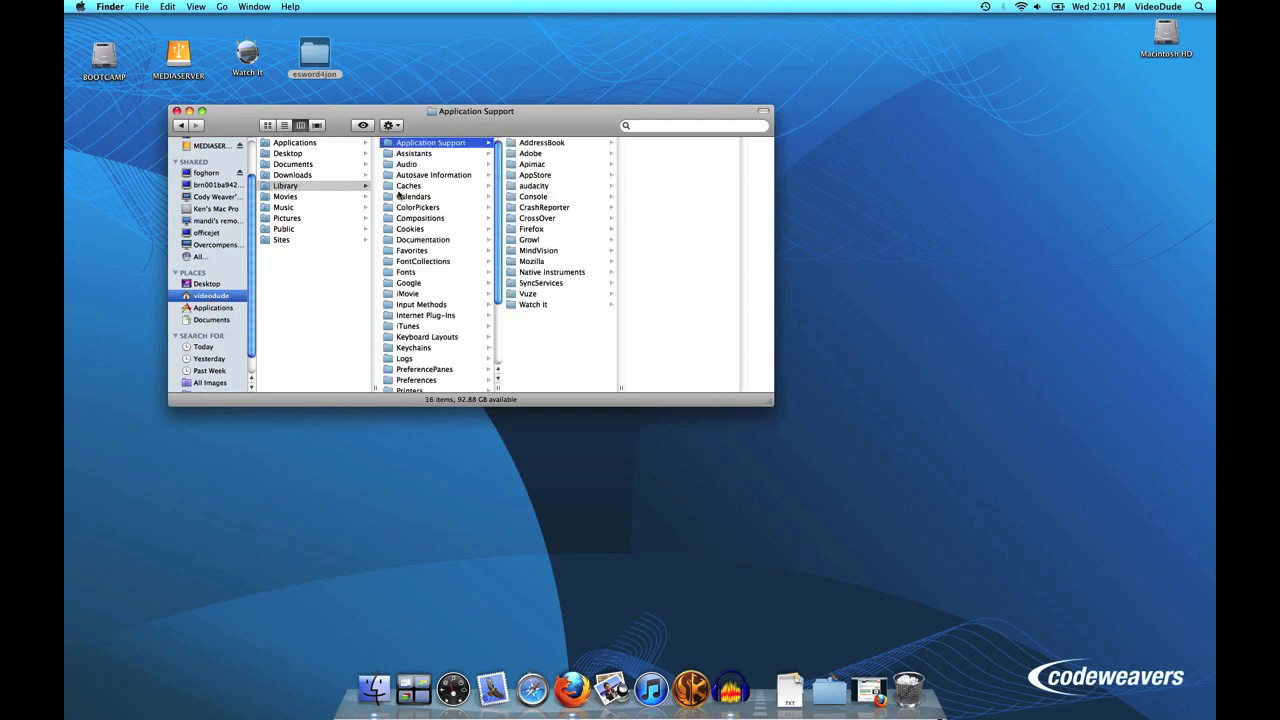
left_click(536, 218)
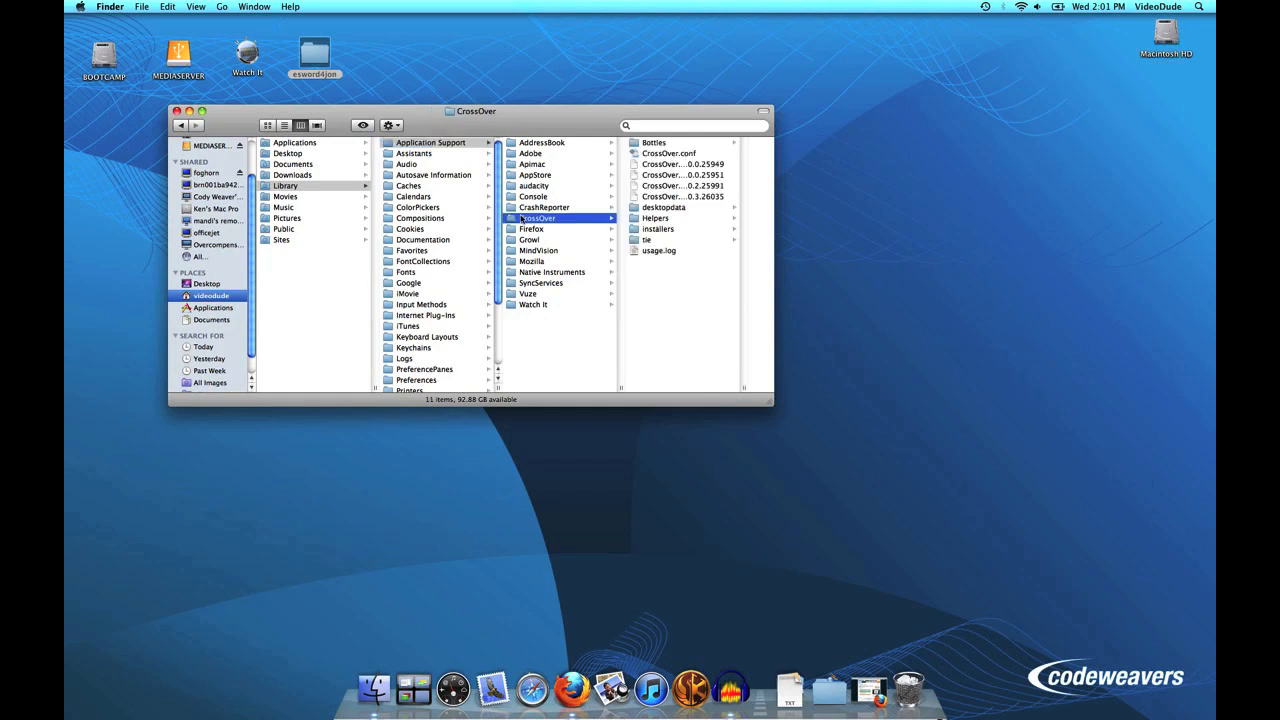
mouse_move(636, 252)
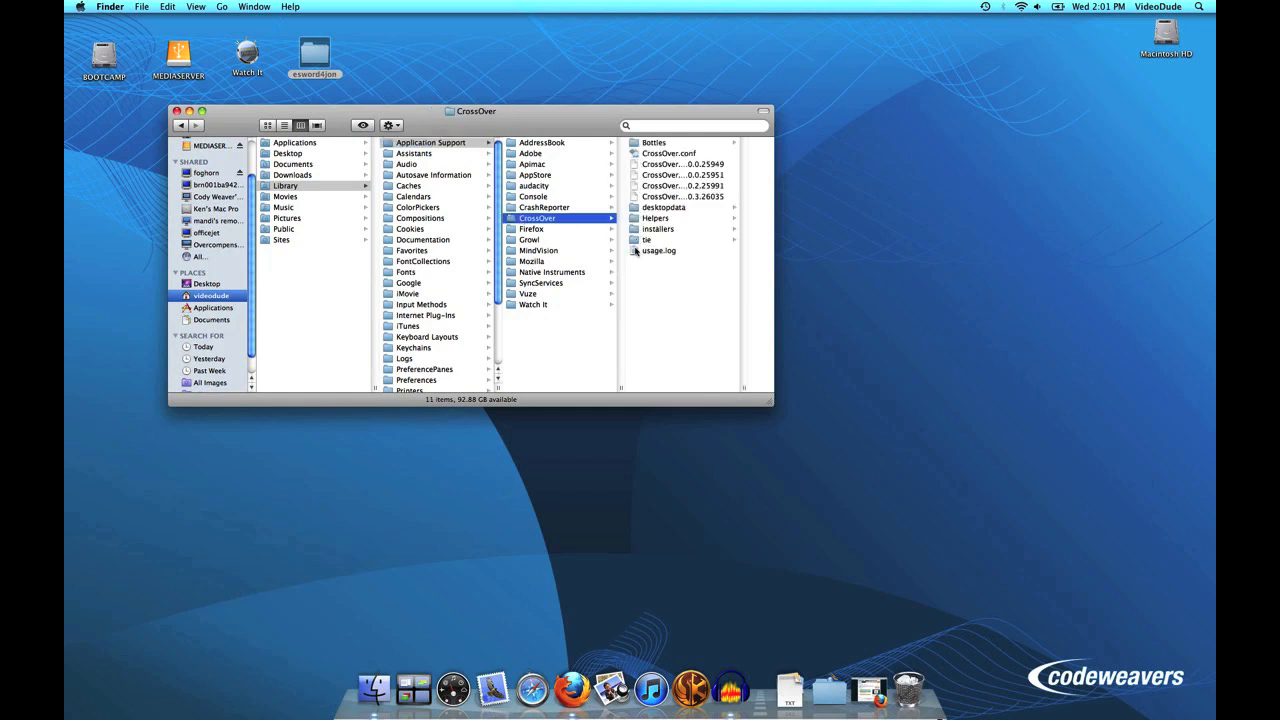
mouse_move(678, 248)
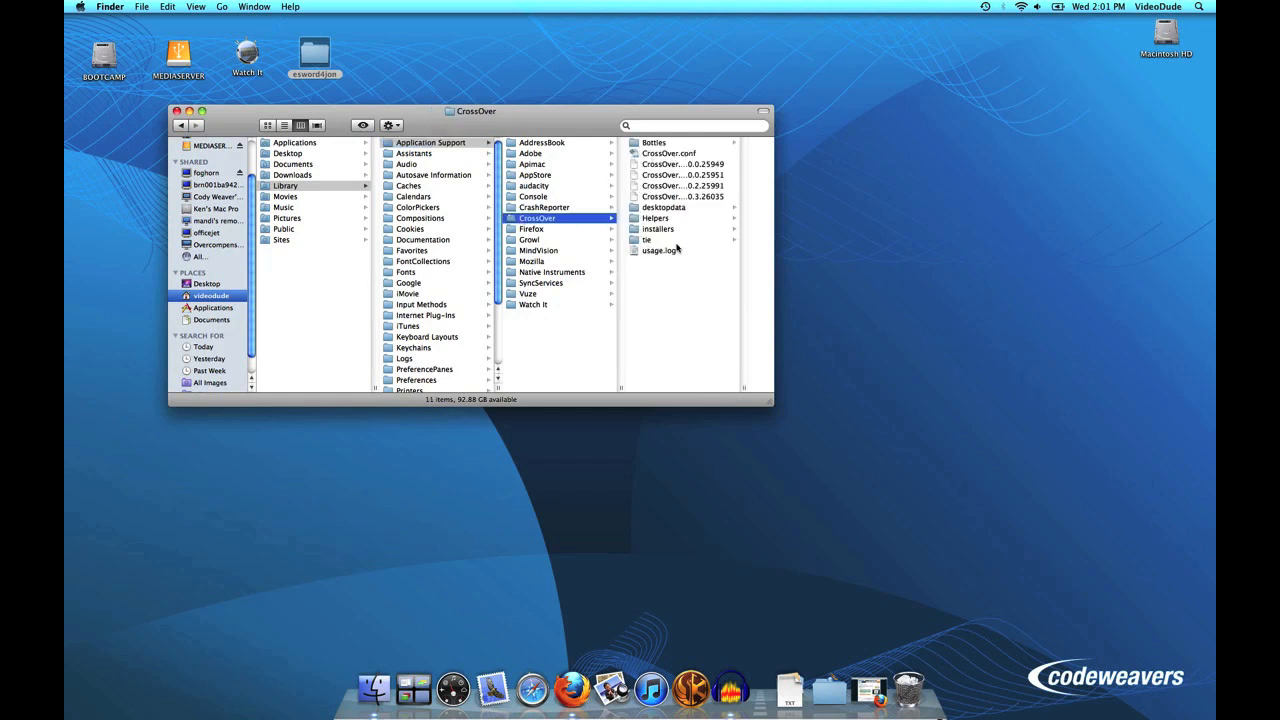
right_click(536, 218)
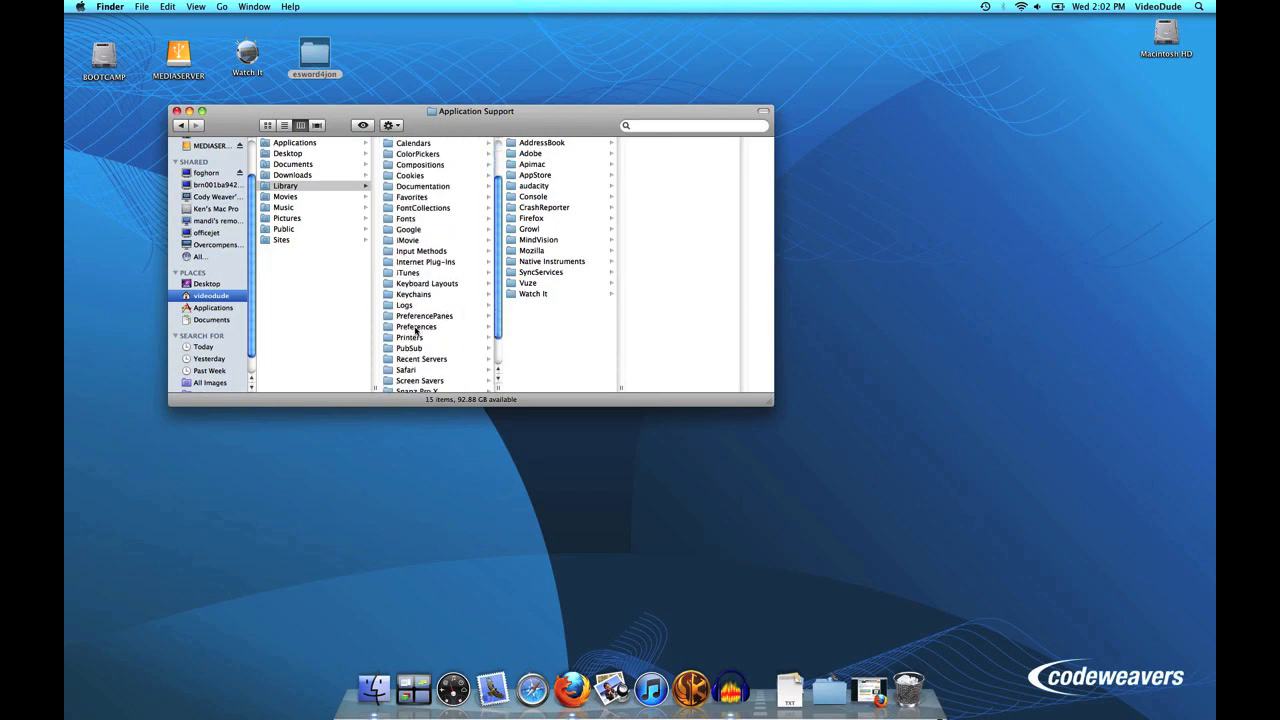
Trash the three com.codeweavers plist files from Library's Preferences and bring up the Trash's options.
left_click(416, 326)
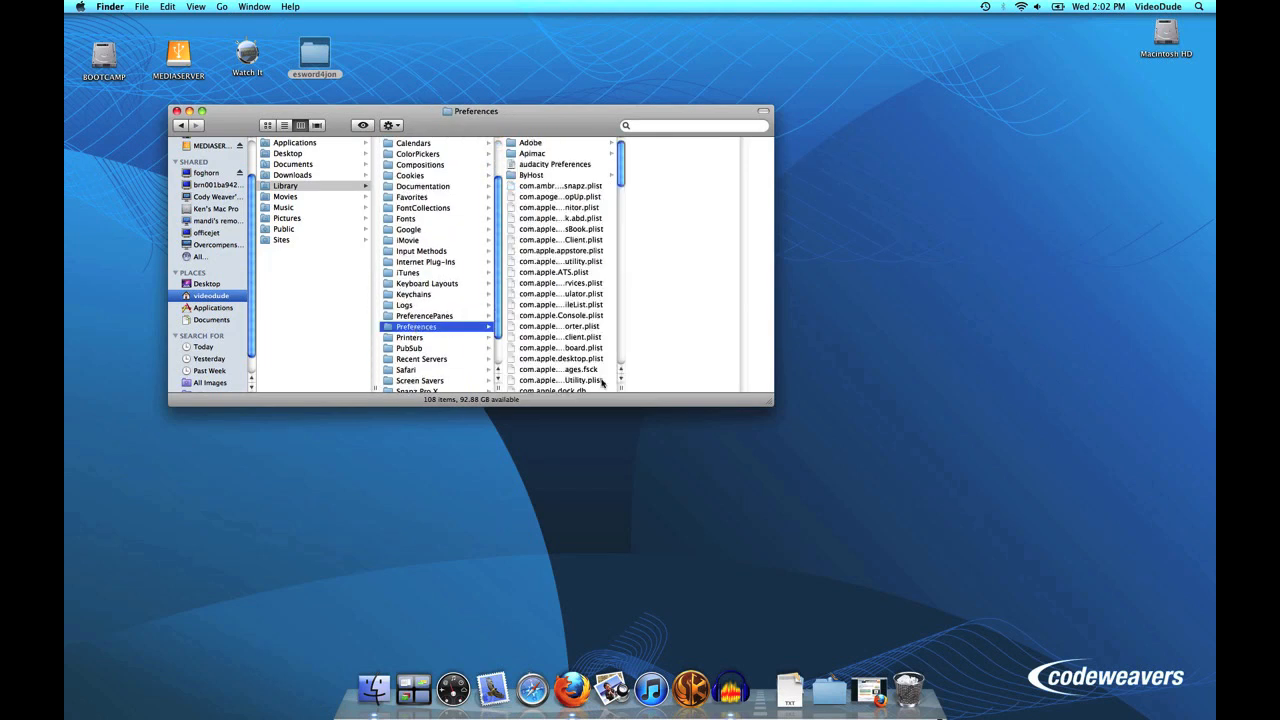
scroll("down", 3)
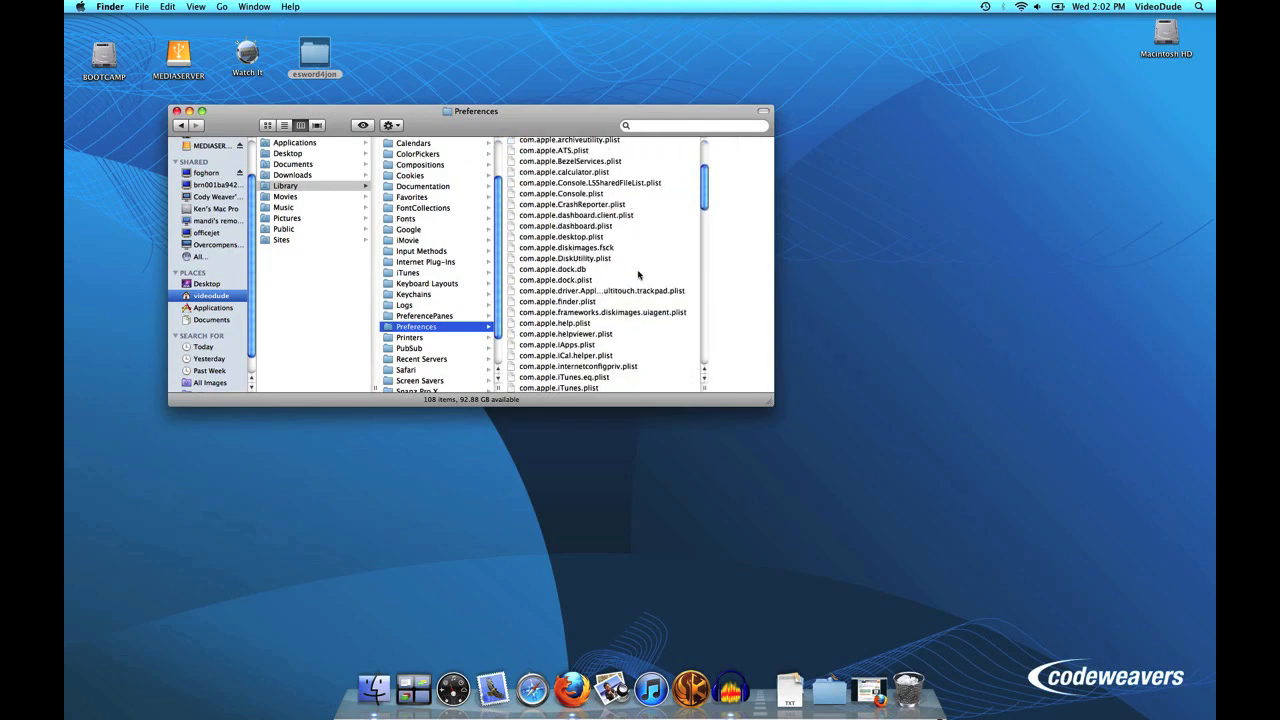
scroll("down", 3)
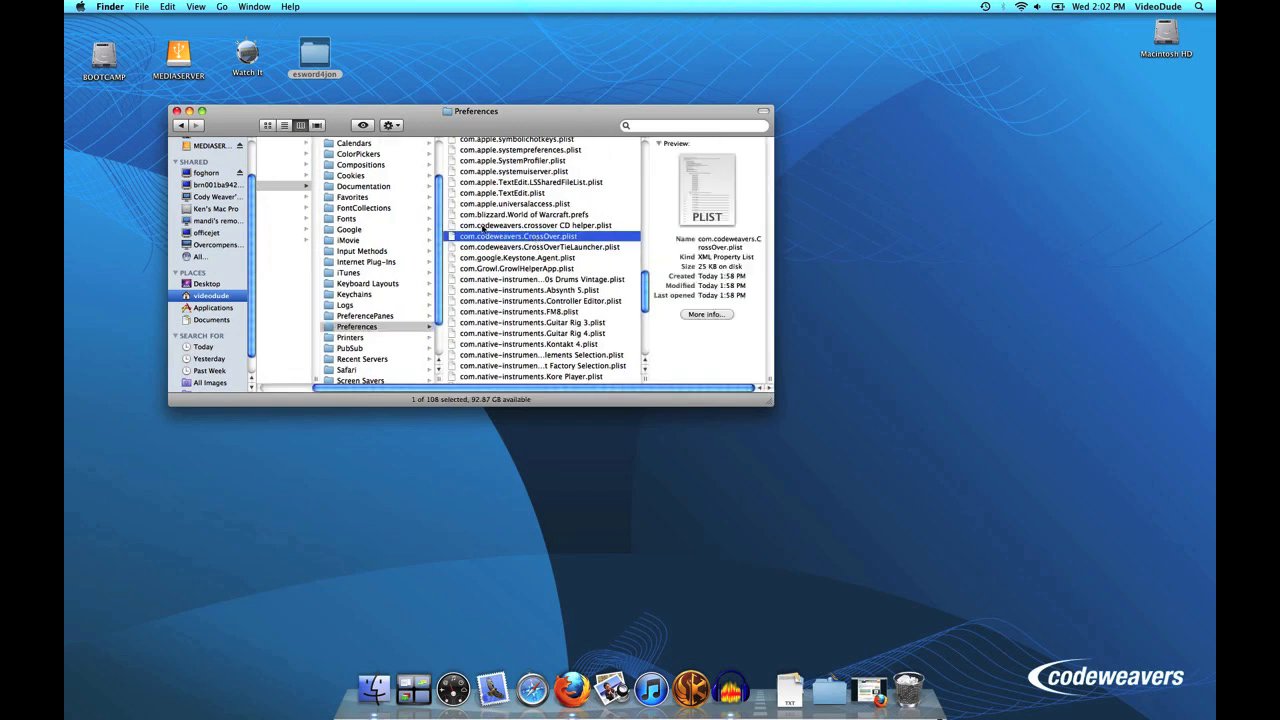
left_click(534, 224)
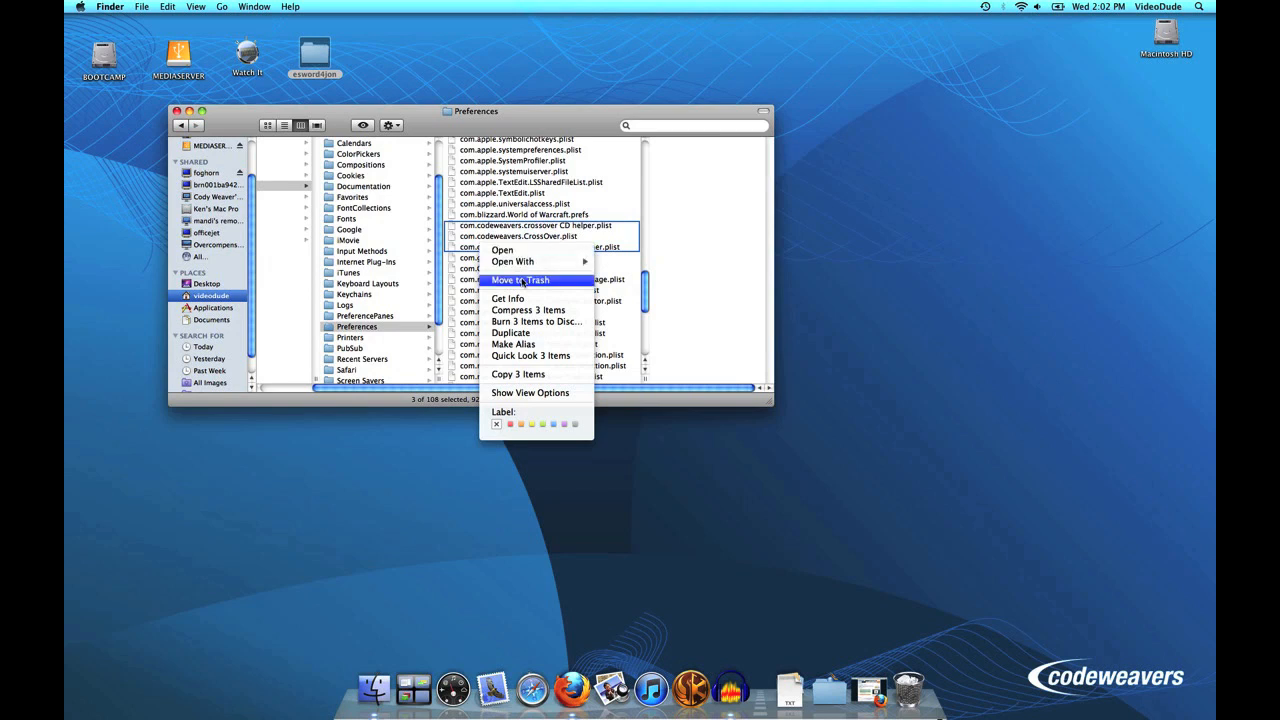
left_click(520, 280)
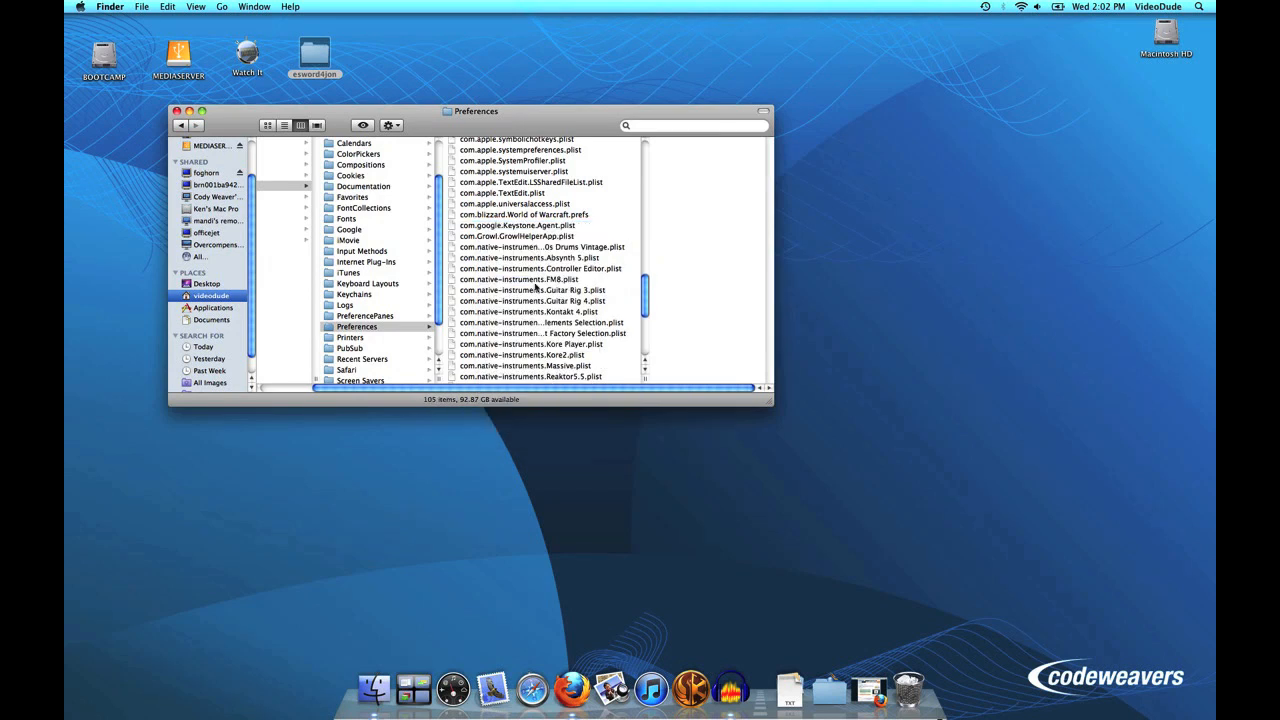
right_click(908, 684)
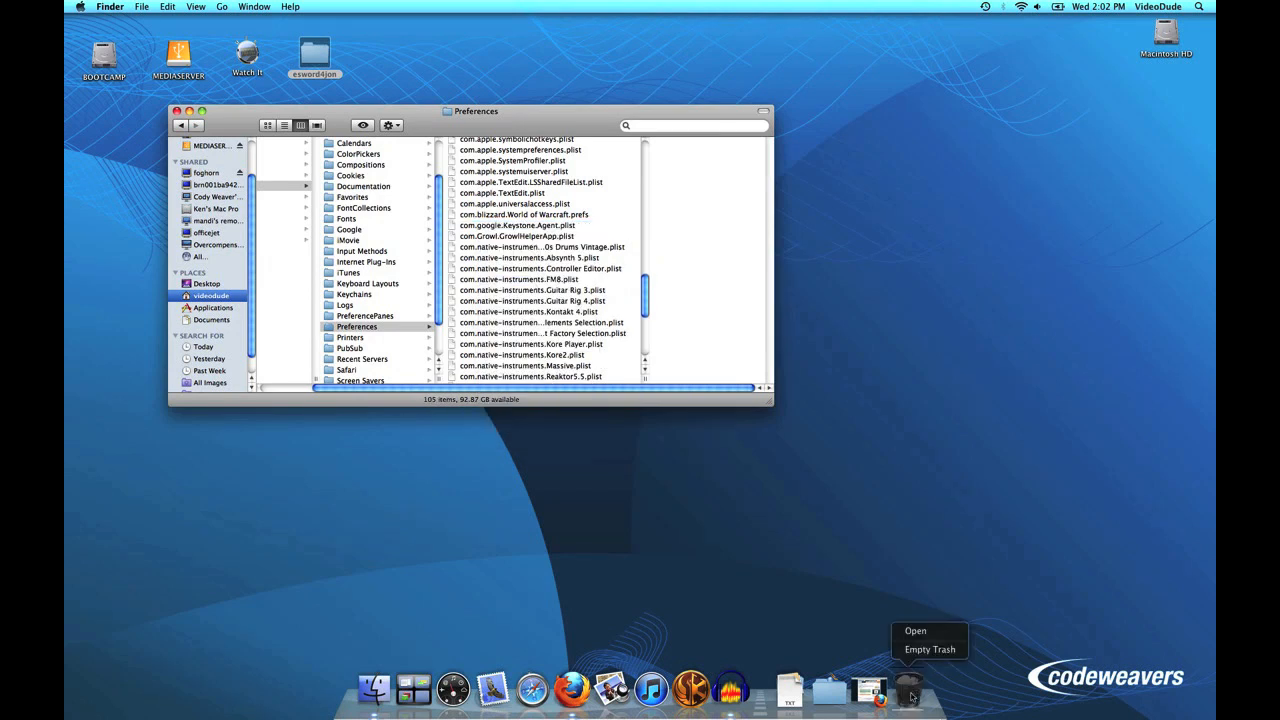
mouse_move(932, 648)
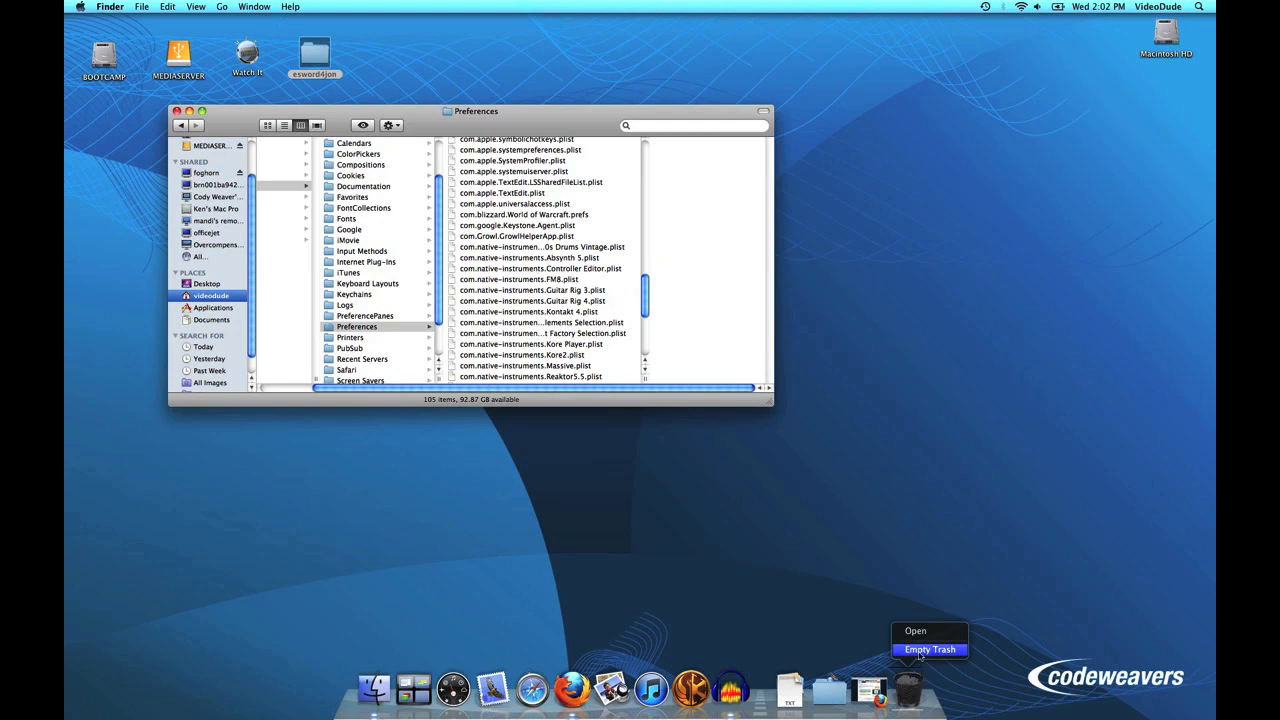